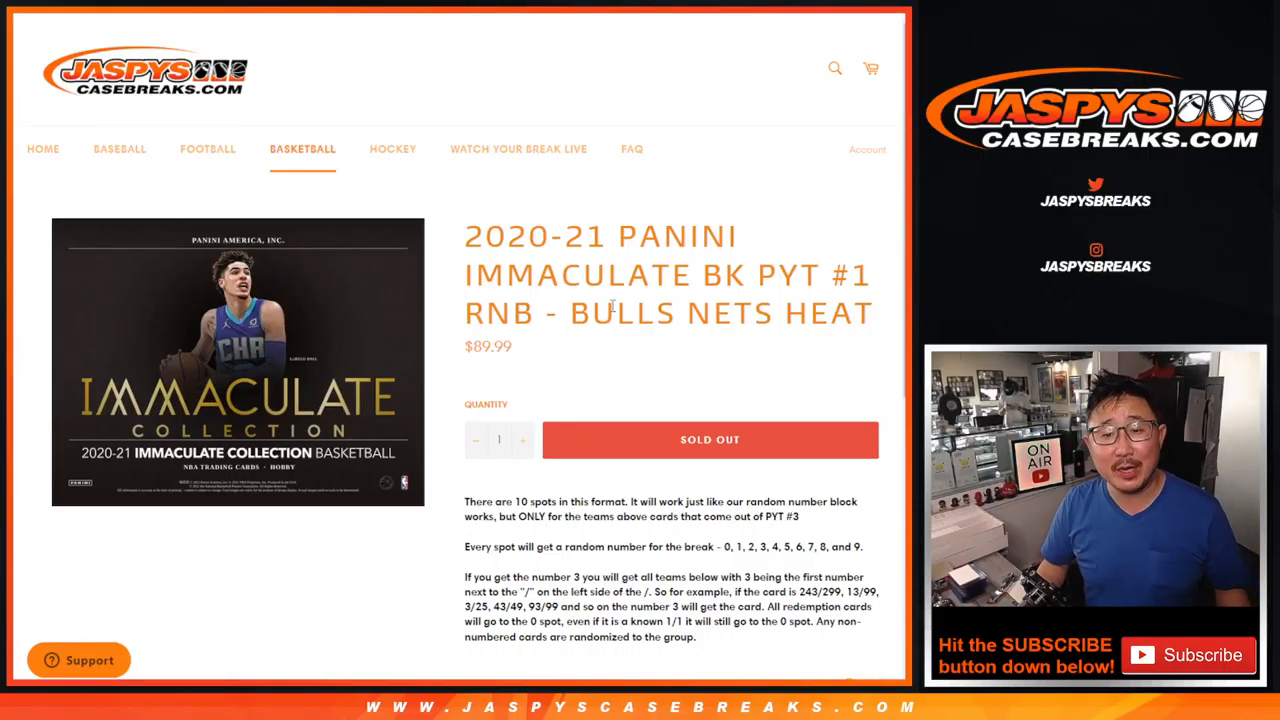
Switch from the Jaspys Casebreaks product page to the RANDOM.ORG Dice Roller.
drag(570, 312, 740, 312)
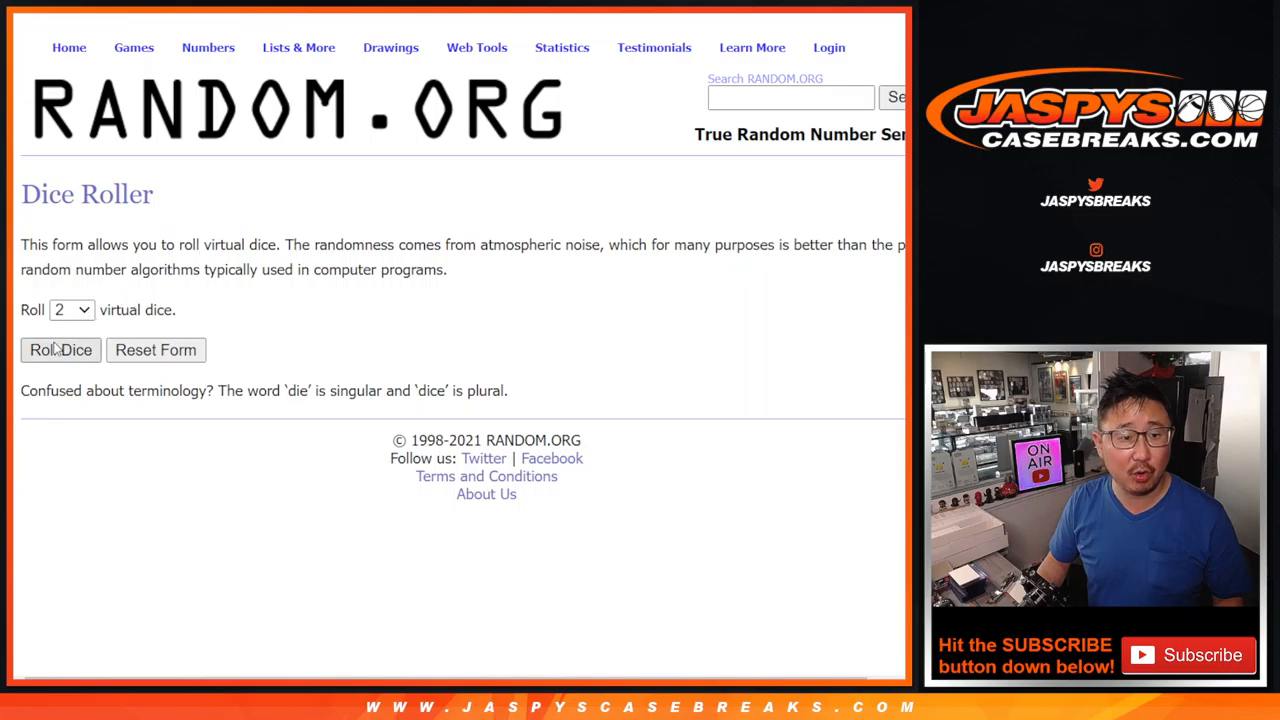
Roll the two virtual dice before randomizing the participant names.
click(61, 349)
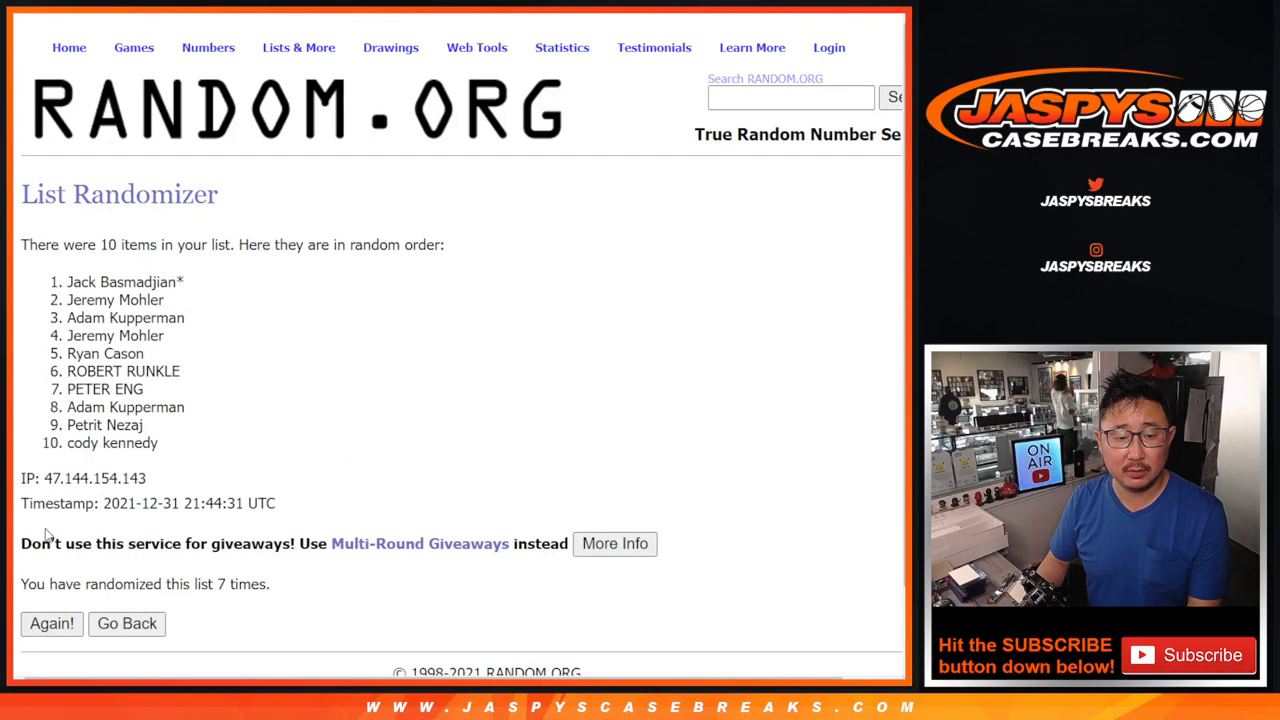
Replace the names with the numbers 0–9 and shuffle them through the final round.
click(51, 623)
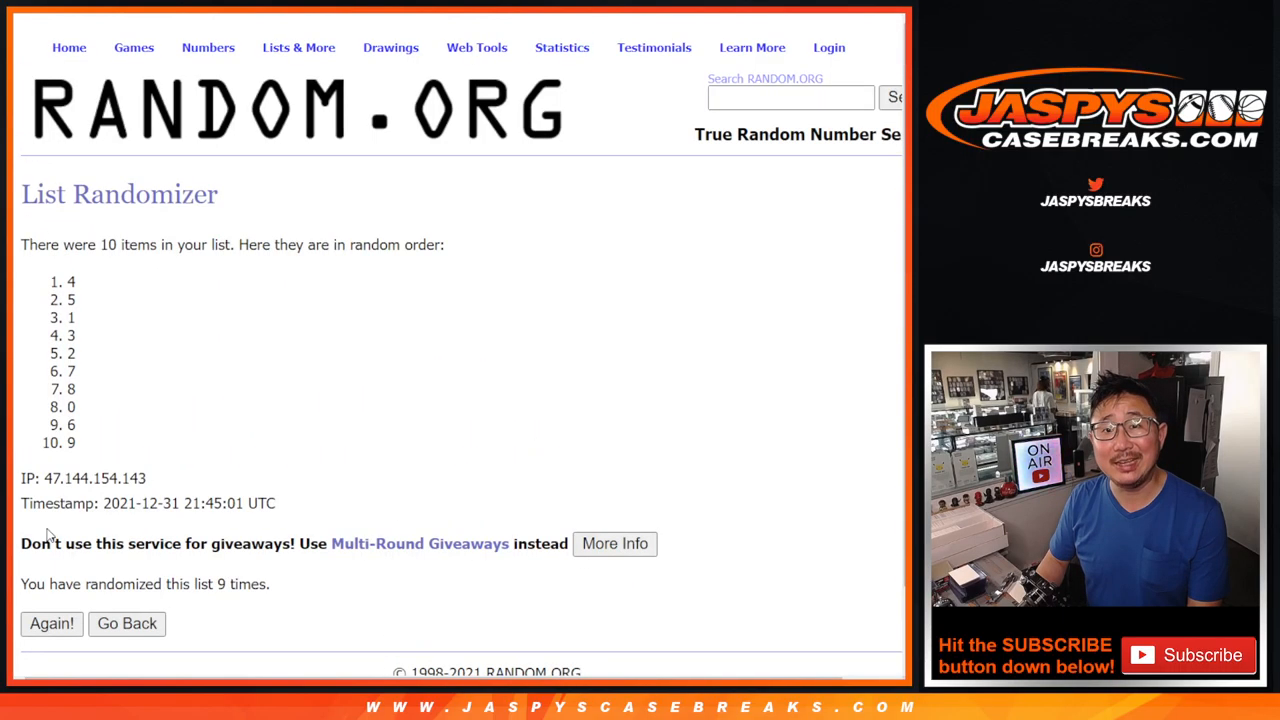
click(52, 623)
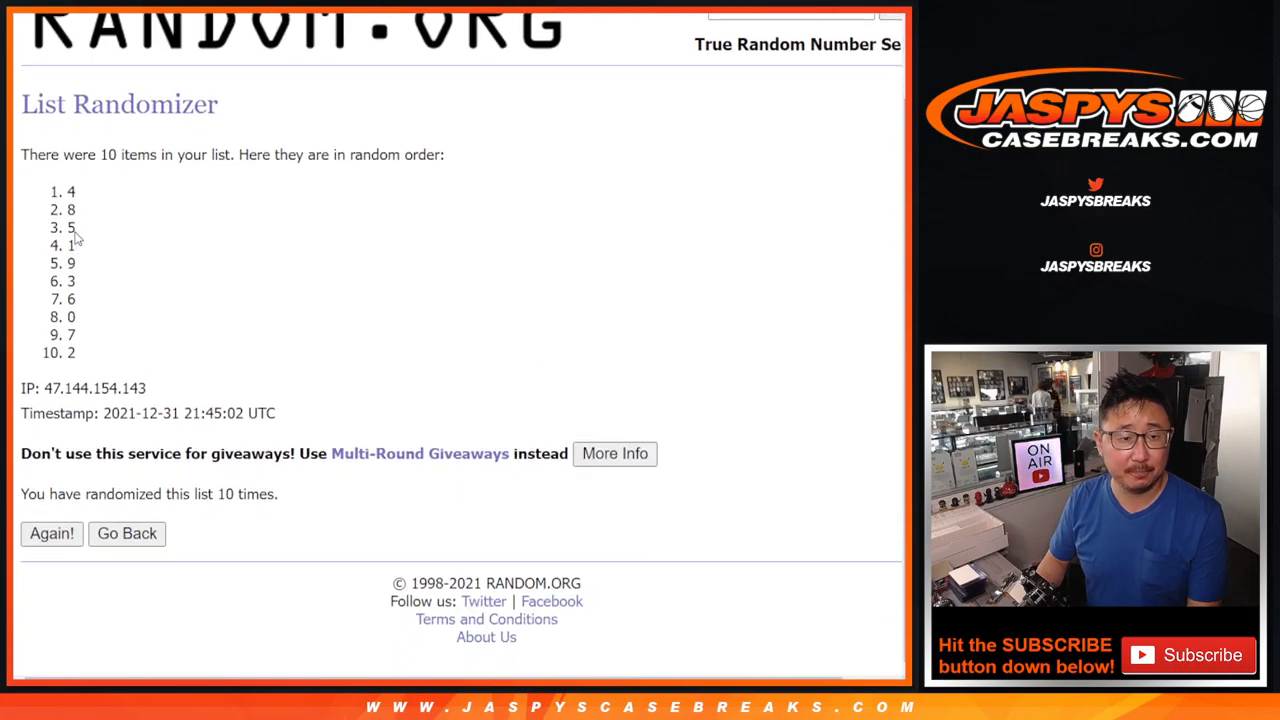
Select the ten shuffled numbers to copy them into column B beside the names.
drag(71, 191, 71, 352)
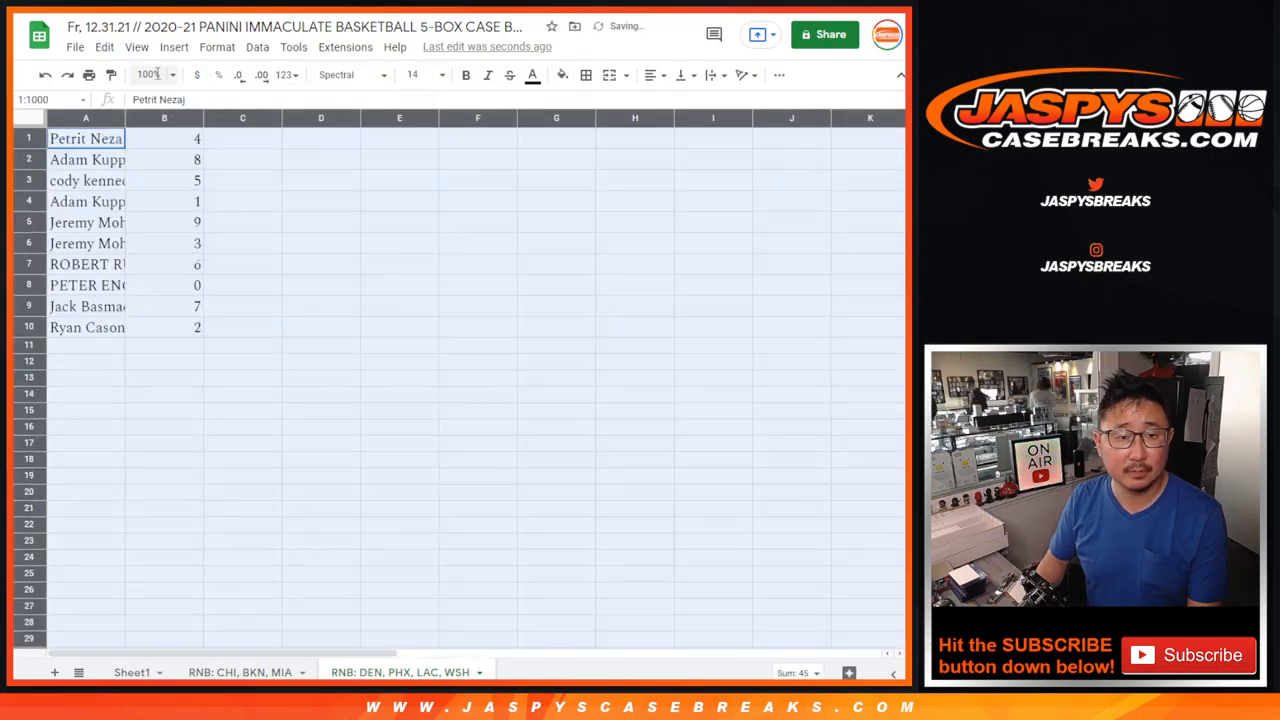
click(150, 74)
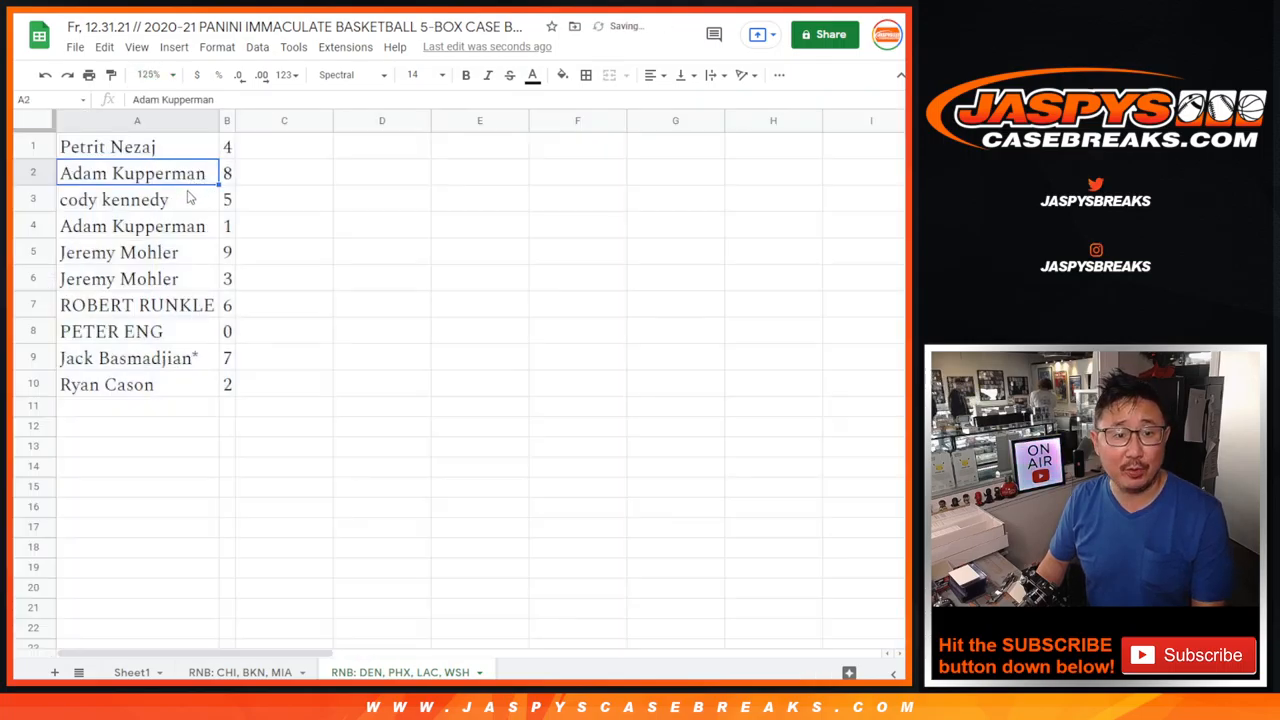
click(133, 225)
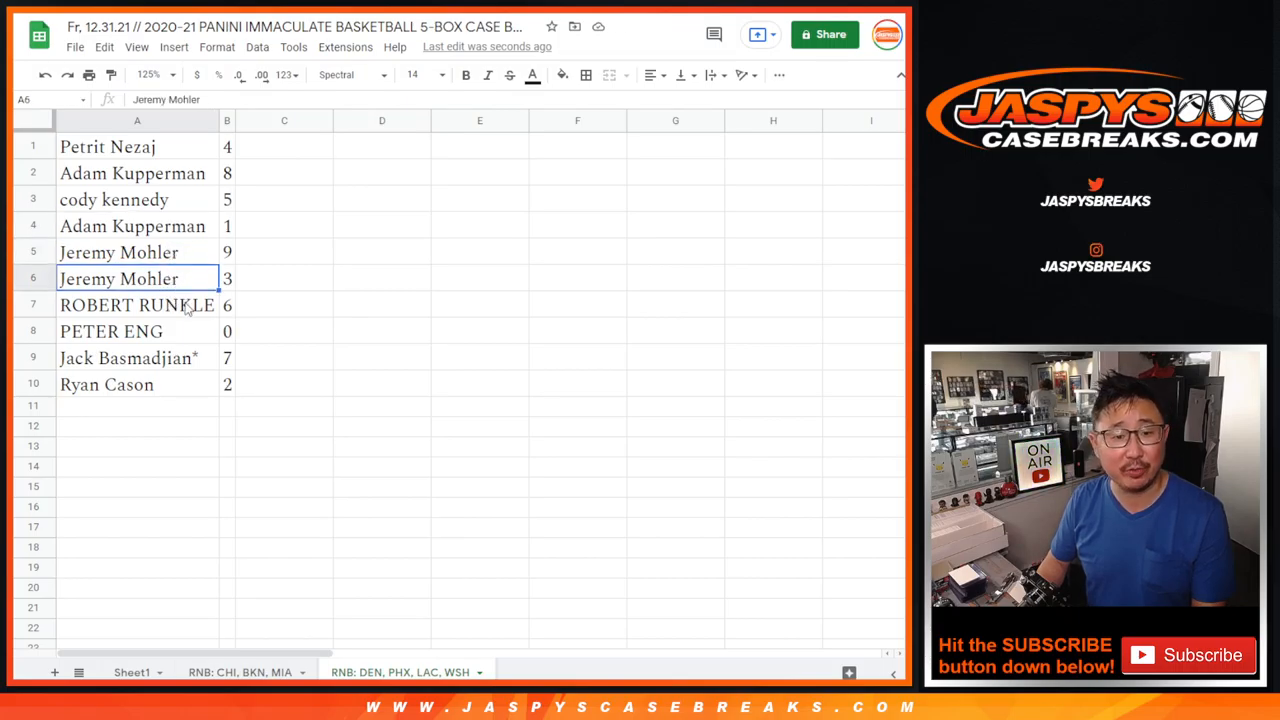
click(111, 331)
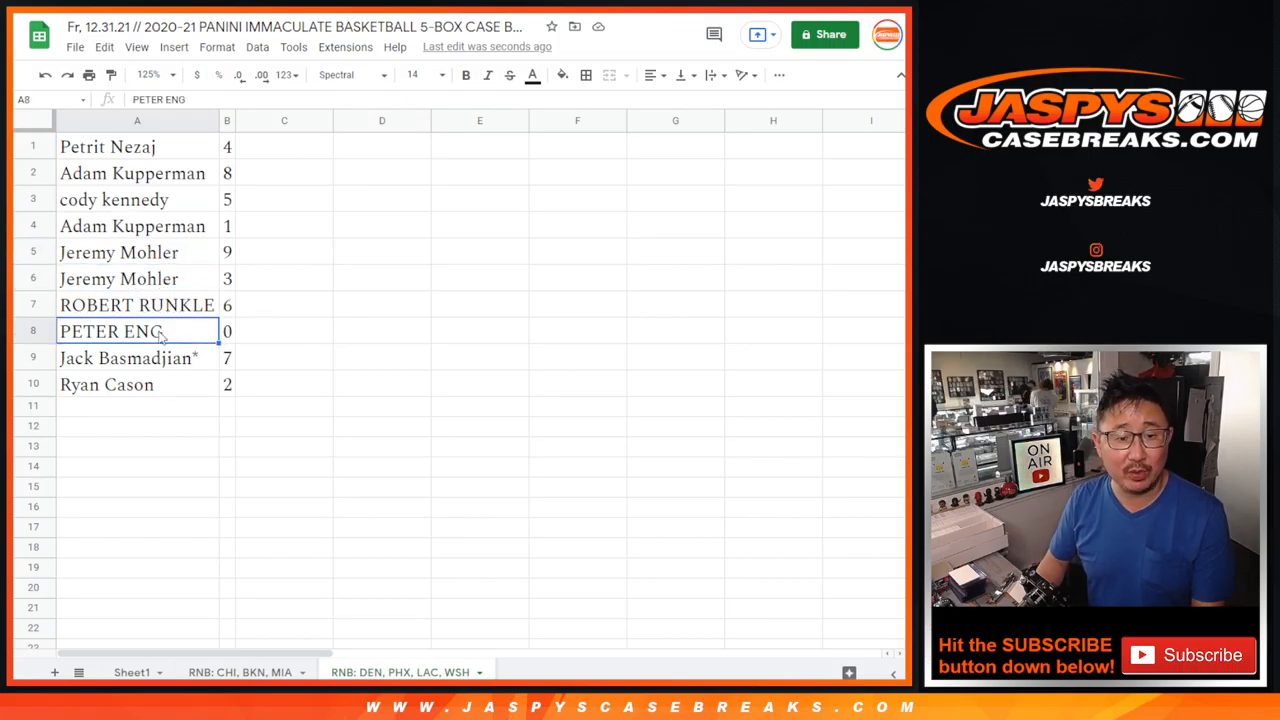
click(33, 330)
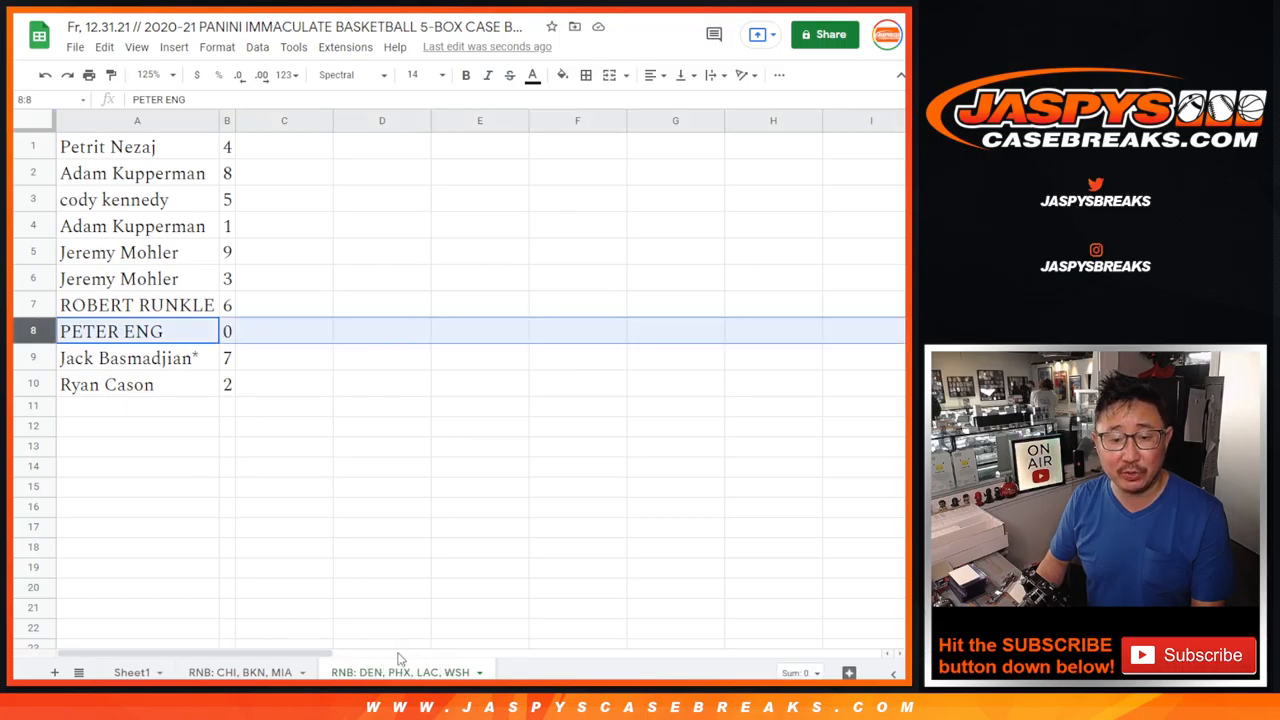
click(107, 146)
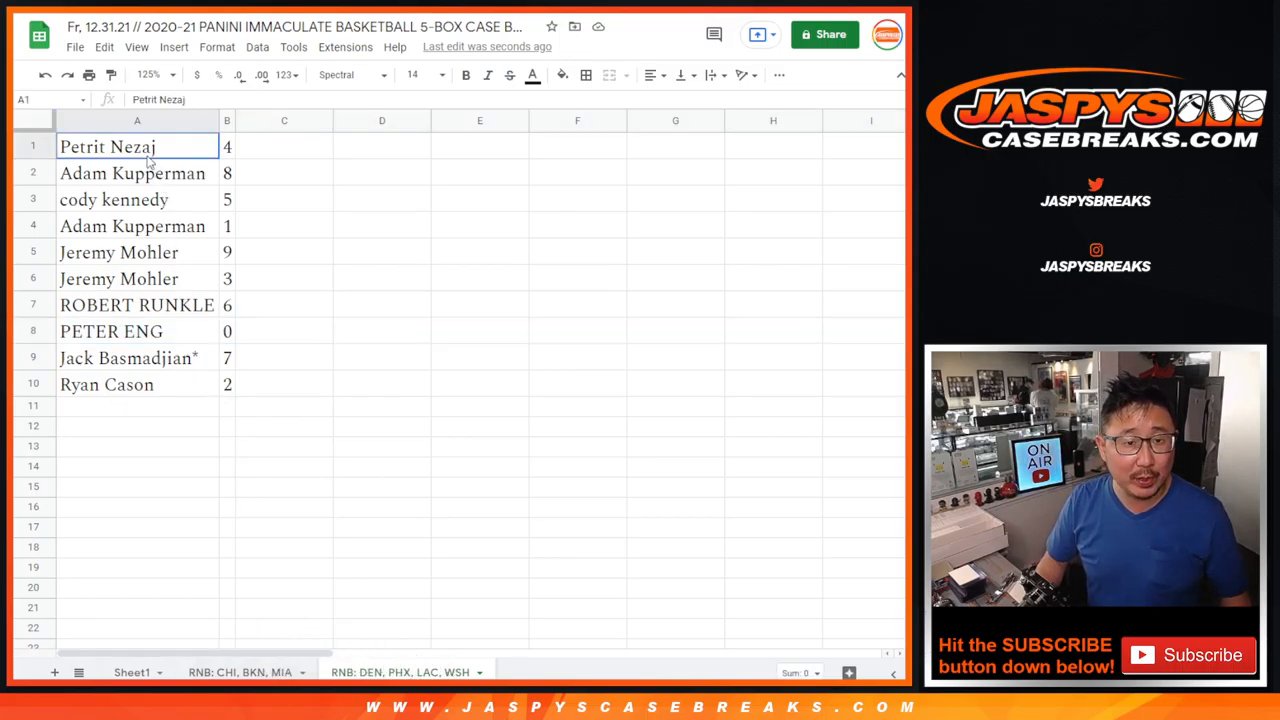
drag(107, 147, 227, 384)
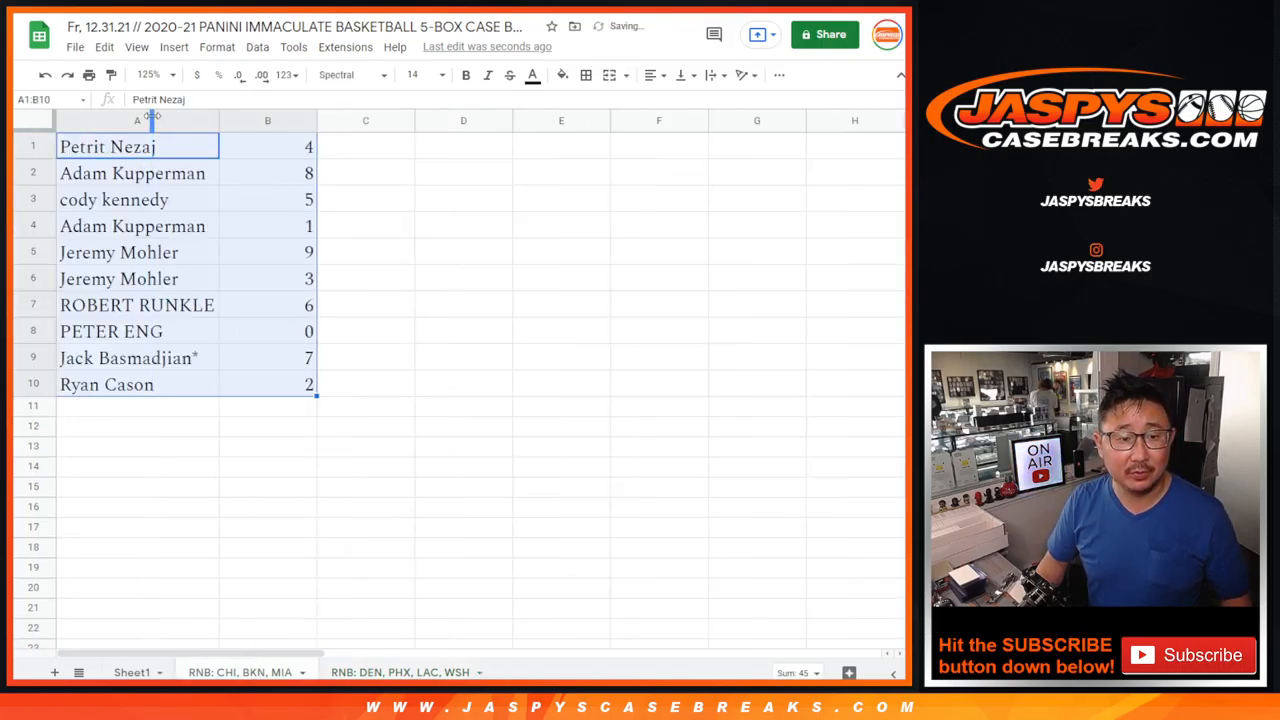
click(111, 331)
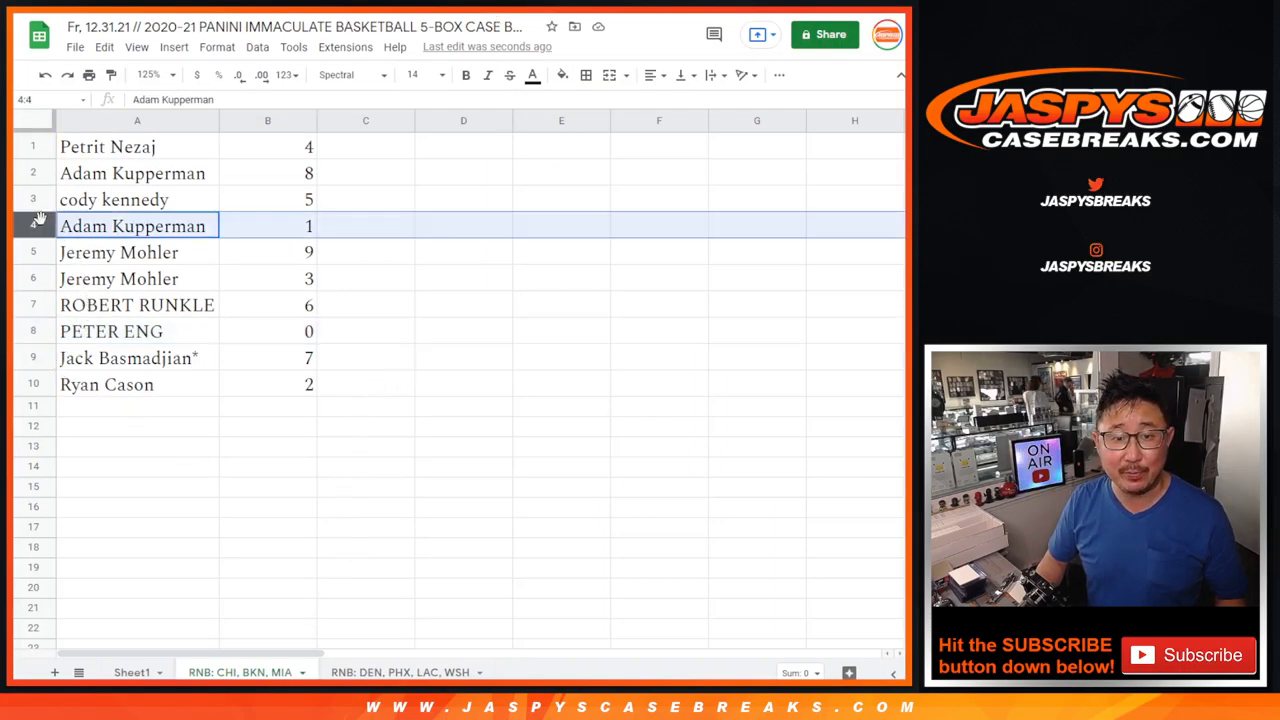
click(137, 358)
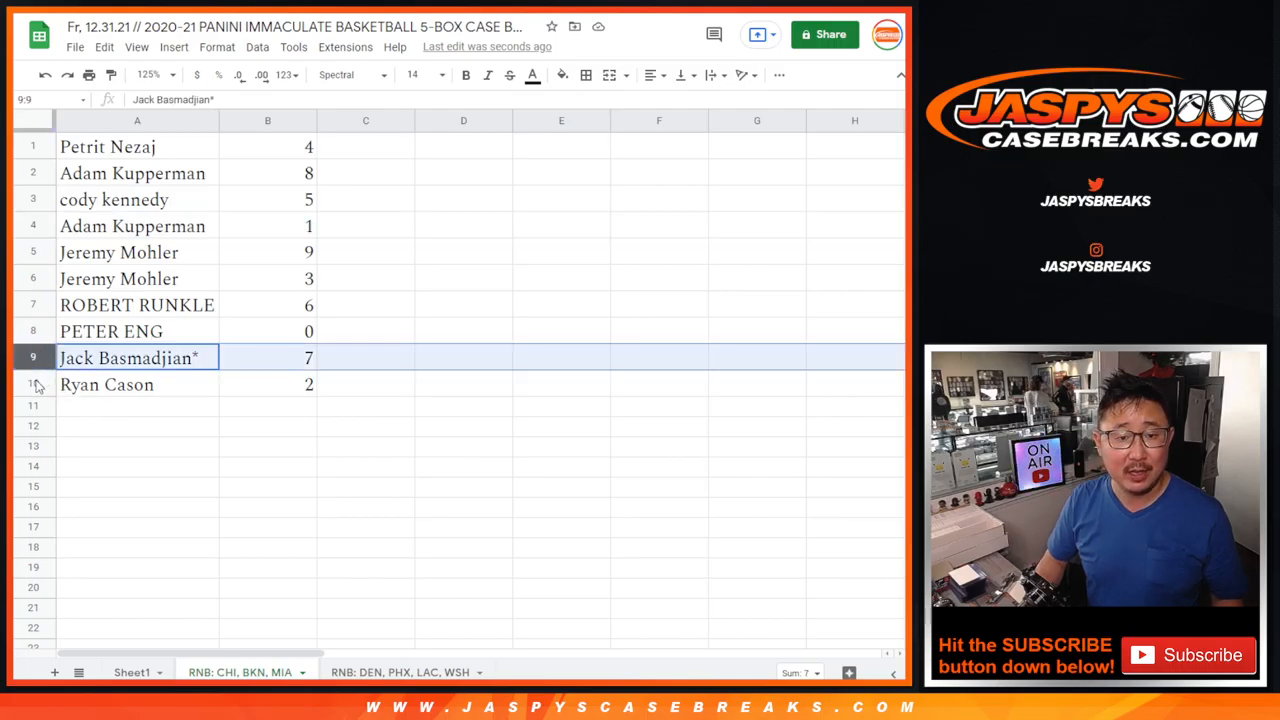
click(107, 384)
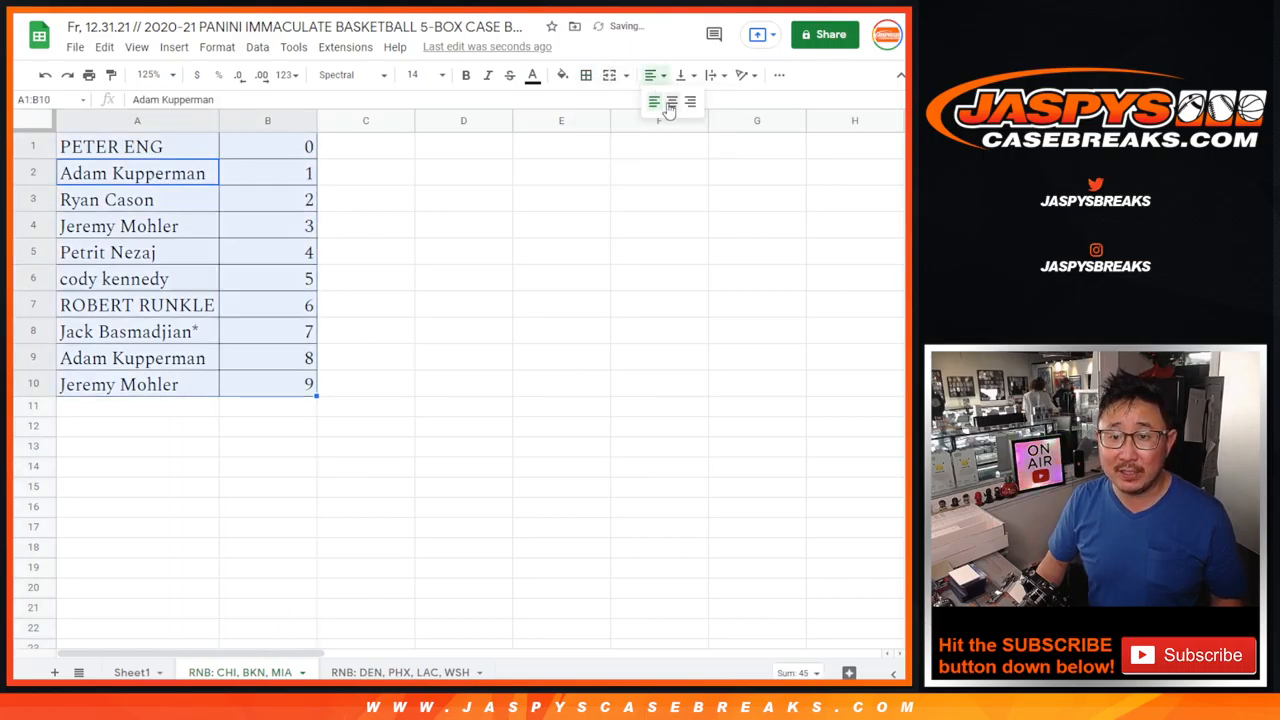
Center the sorted names and numbers horizontally in their cells.
click(672, 102)
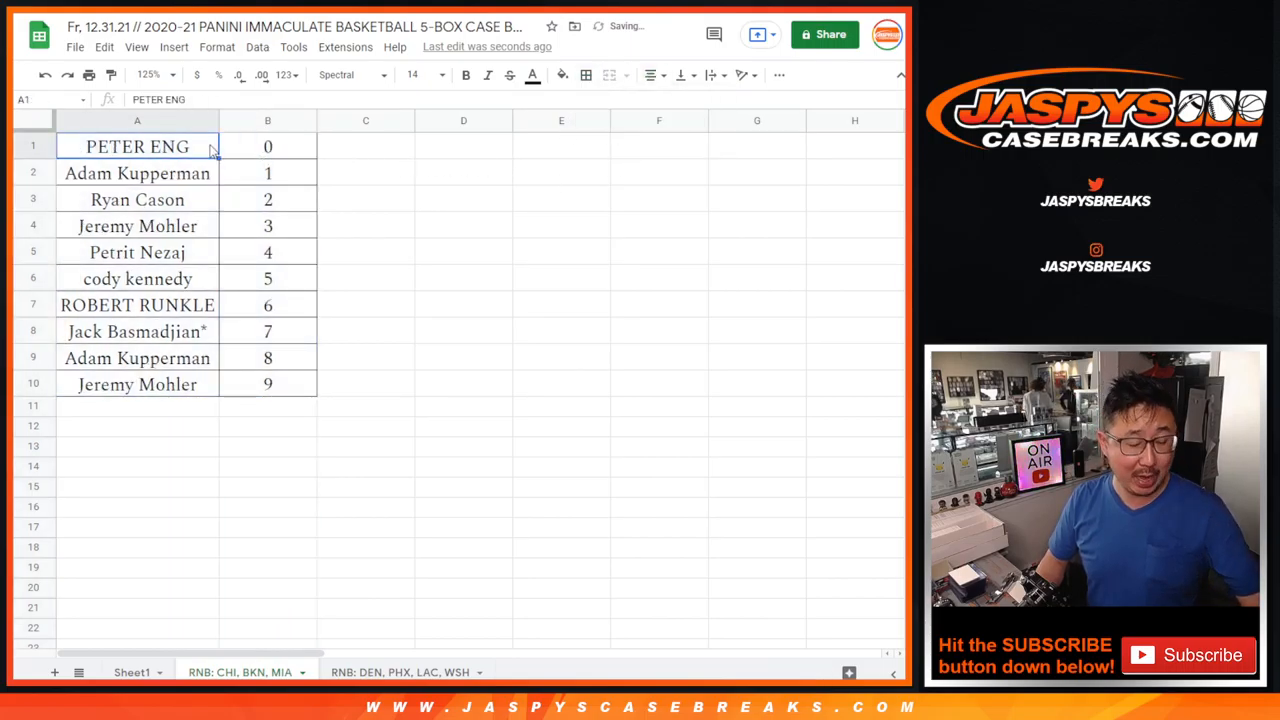